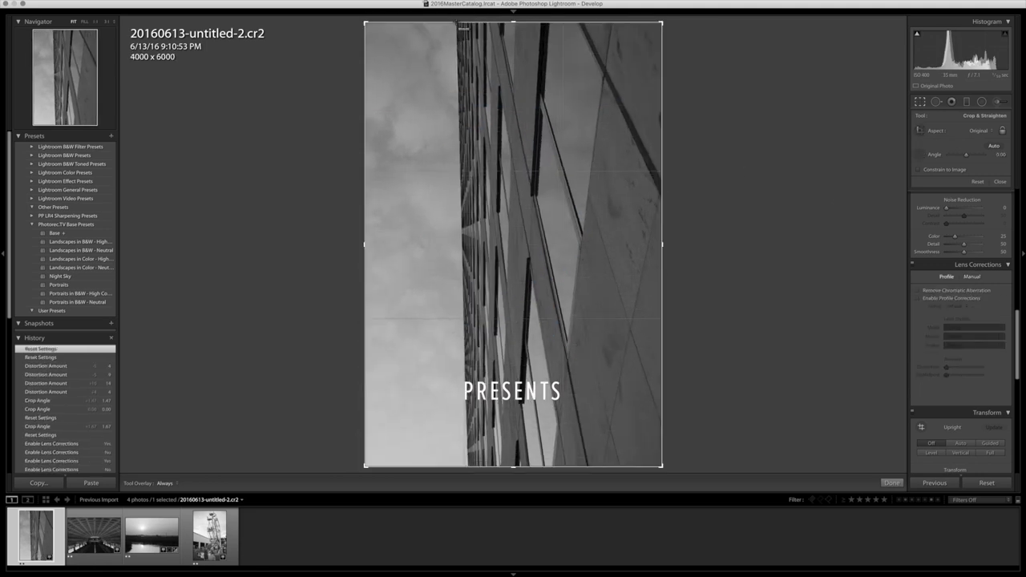
Load the sunset river photo from the Filmstrip into the Develop module
{"action": "left_click", "coordinate": [151, 535]}
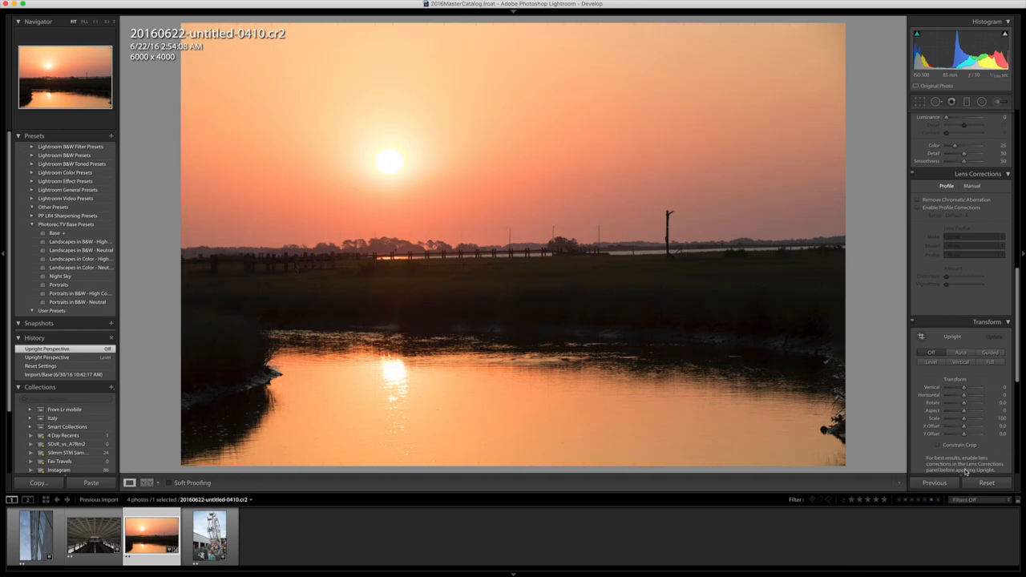
Apply Upright Level correction to auto-straighten the sunset's horizon
{"action": "left_click", "coordinate": [36, 4]}
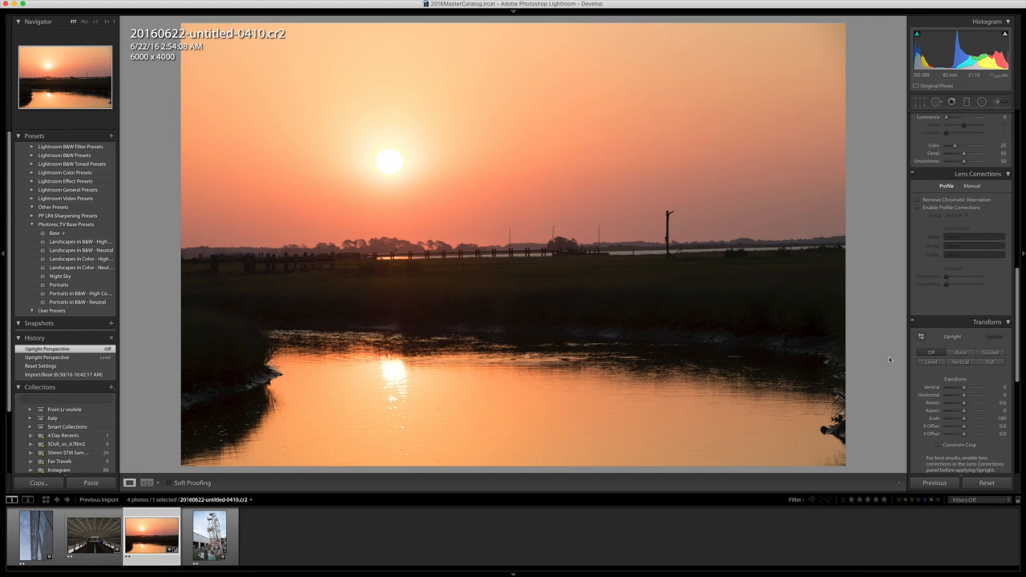
{"action": "mouse_move", "coordinate": [922, 369]}
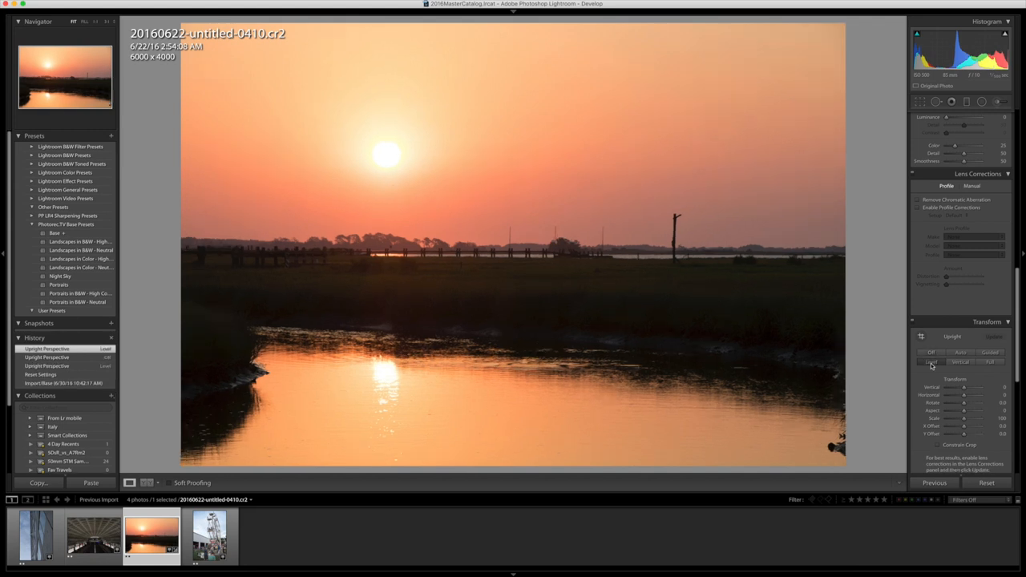
{"action": "left_click", "coordinate": [931, 362]}
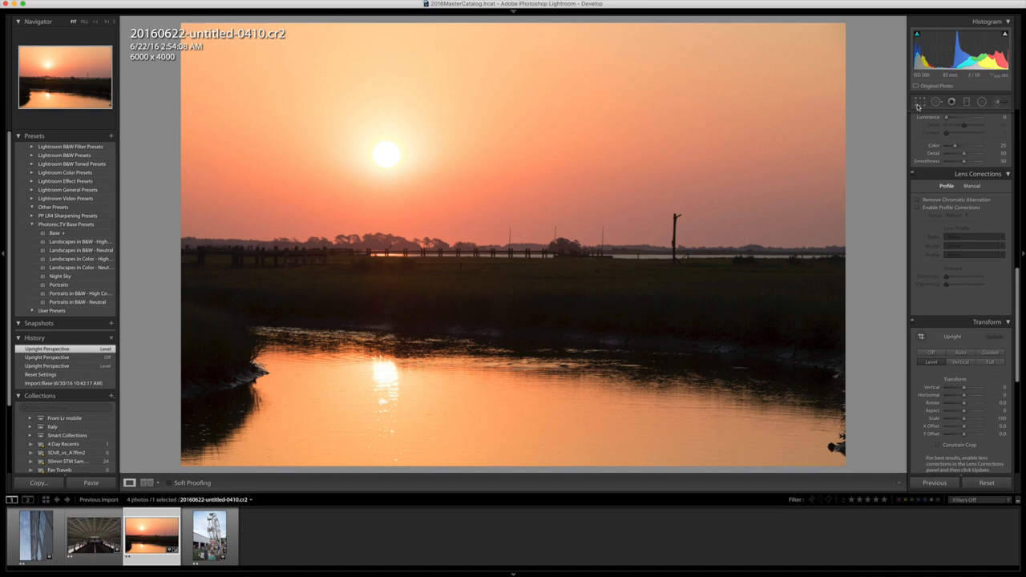
{"action": "mouse_move", "coordinate": [913, 137]}
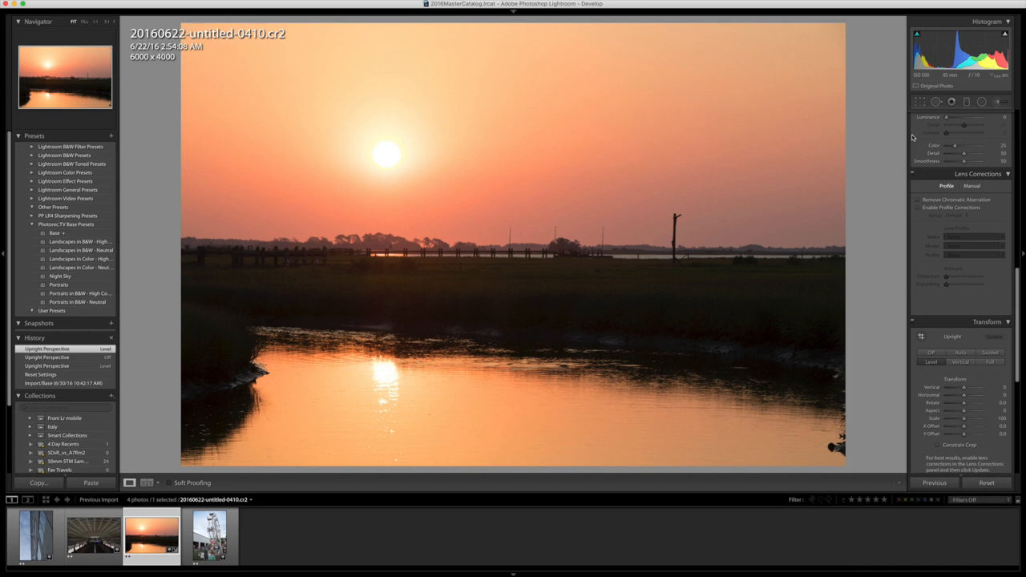
Straighten the sunset about 1.43° along the horizon and crop to 5581 x 3720
{"action": "left_click", "coordinate": [921, 102]}
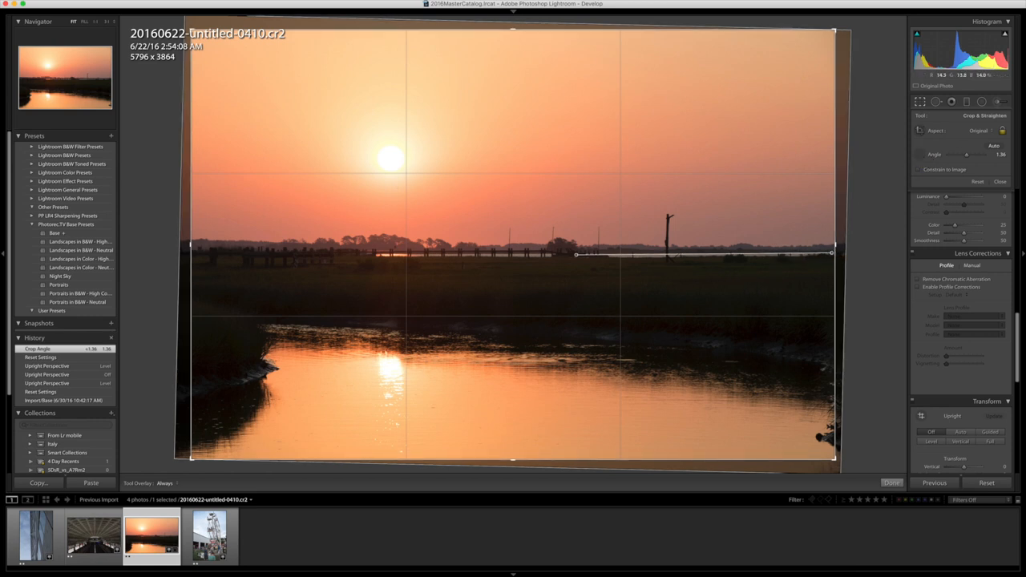
{"action": "left_click_drag", "start_coordinate": [575, 254], "coordinate": [371, 255]}
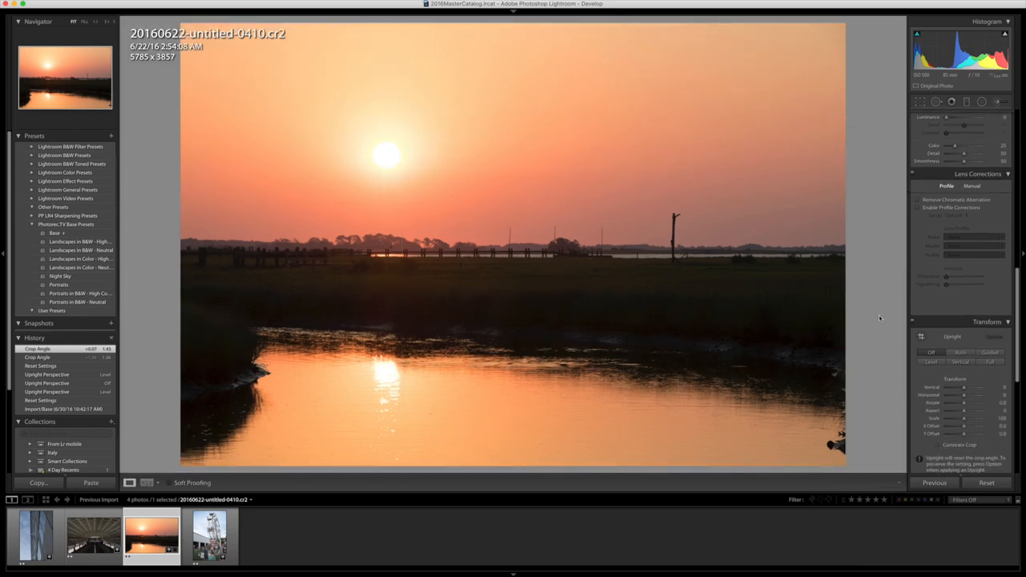
{"action": "left_click", "coordinate": [919, 101]}
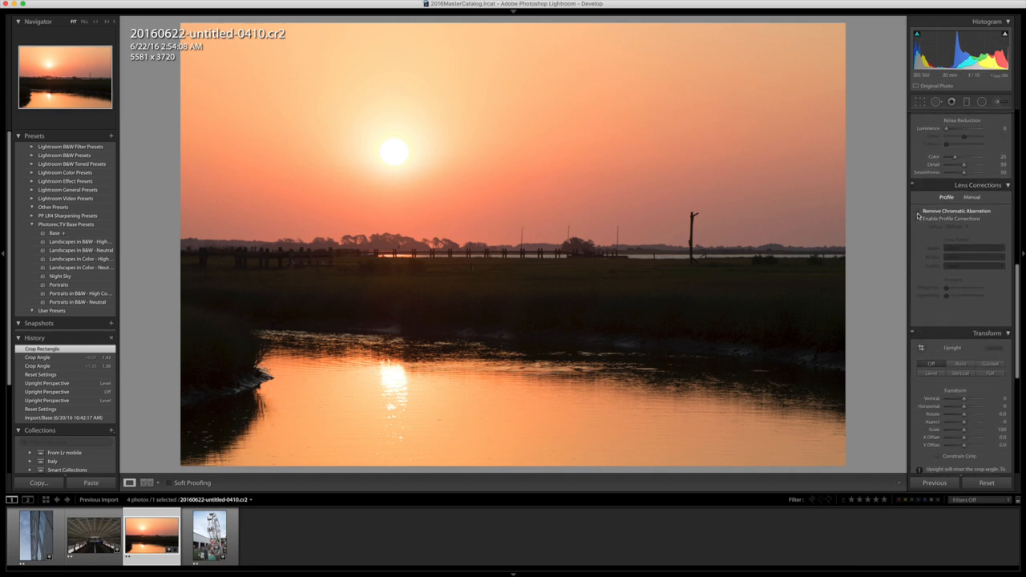
Enable chromatic aberration removal and profile corrections on the sunset, then load the building facade
{"action": "left_click", "coordinate": [917, 218]}
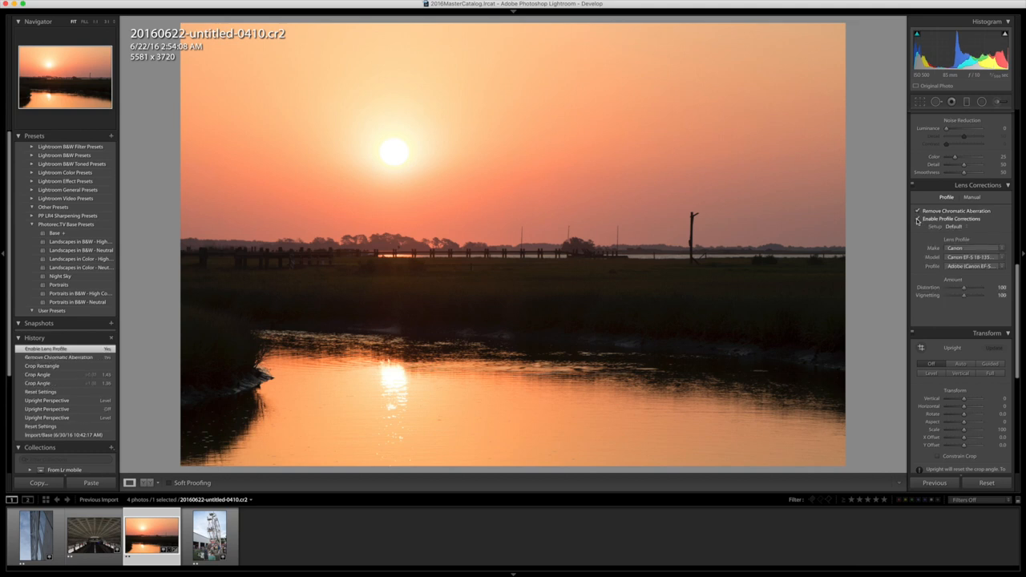
{"action": "left_click", "coordinate": [917, 219]}
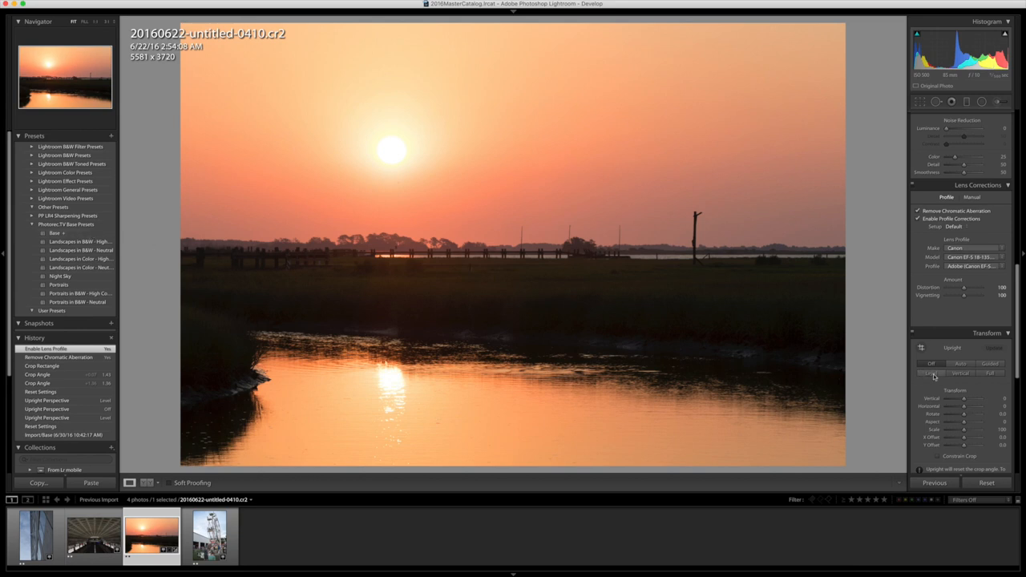
{"action": "mouse_move", "coordinate": [932, 373]}
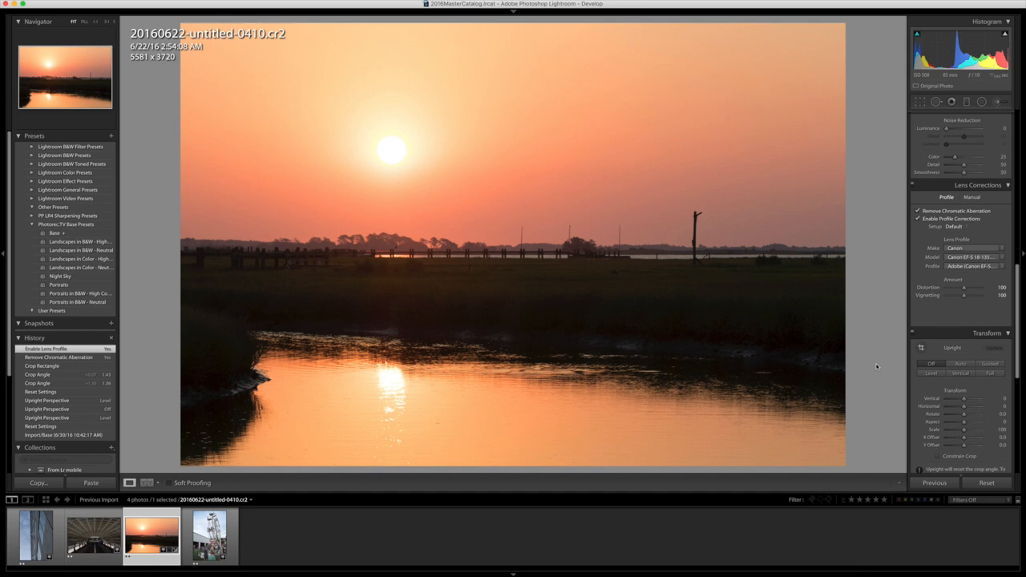
{"action": "left_click", "coordinate": [35, 536]}
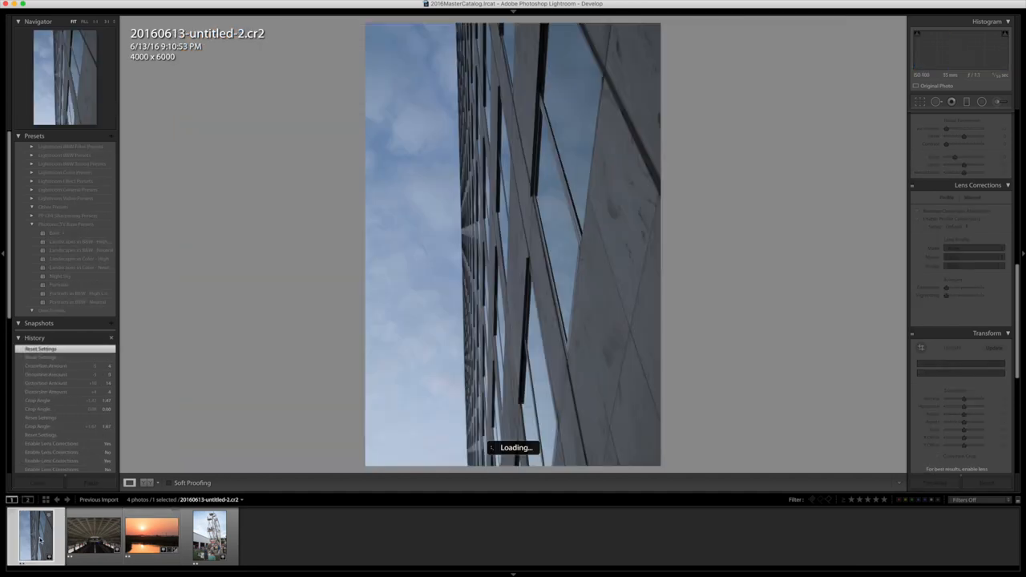
Straighten the building facade by 1.50° and crop it to 3850 x 5775
{"action": "left_click", "coordinate": [920, 102]}
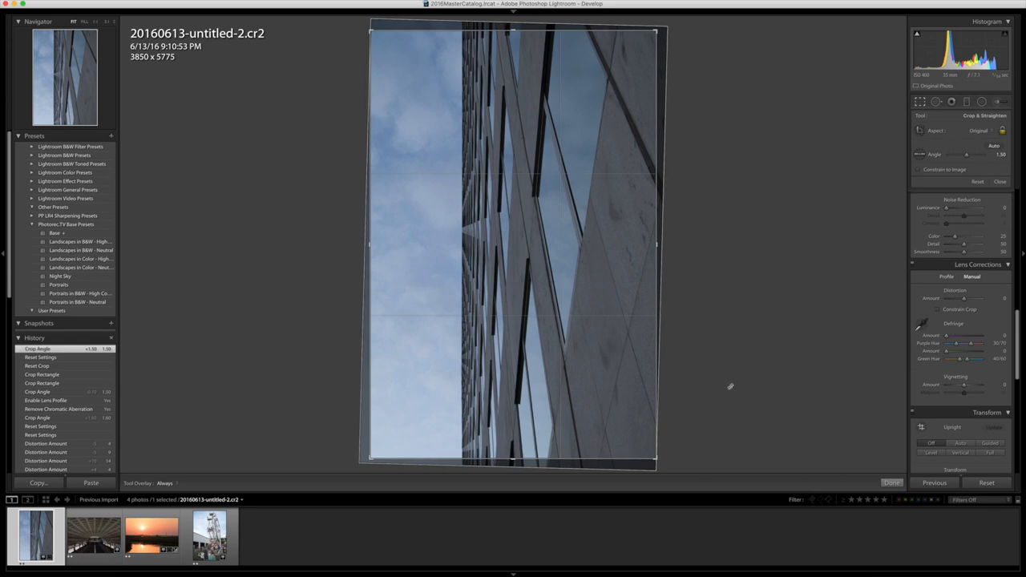
{"action": "mouse_move", "coordinate": [730, 382]}
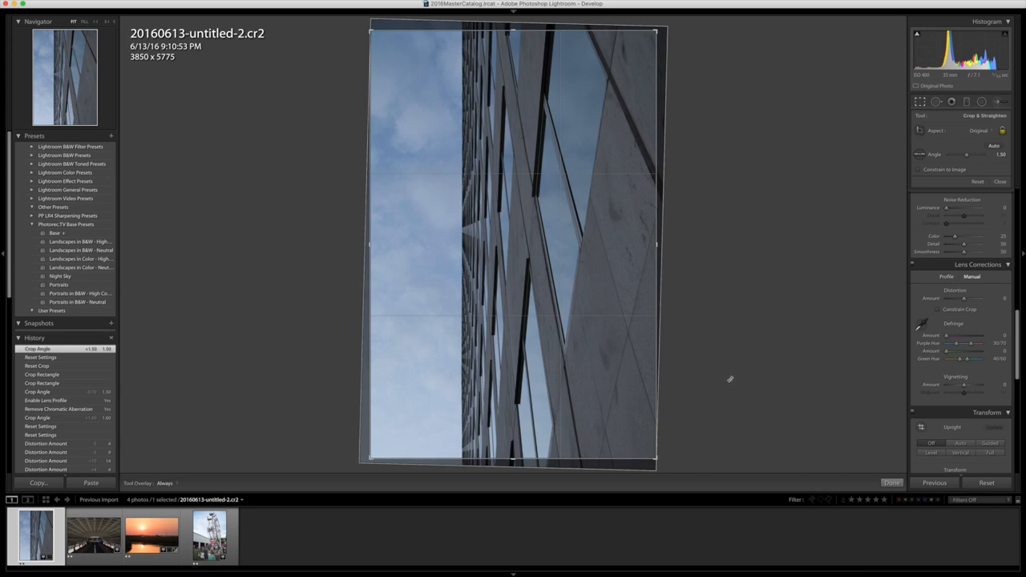
{"action": "mouse_move", "coordinate": [745, 307]}
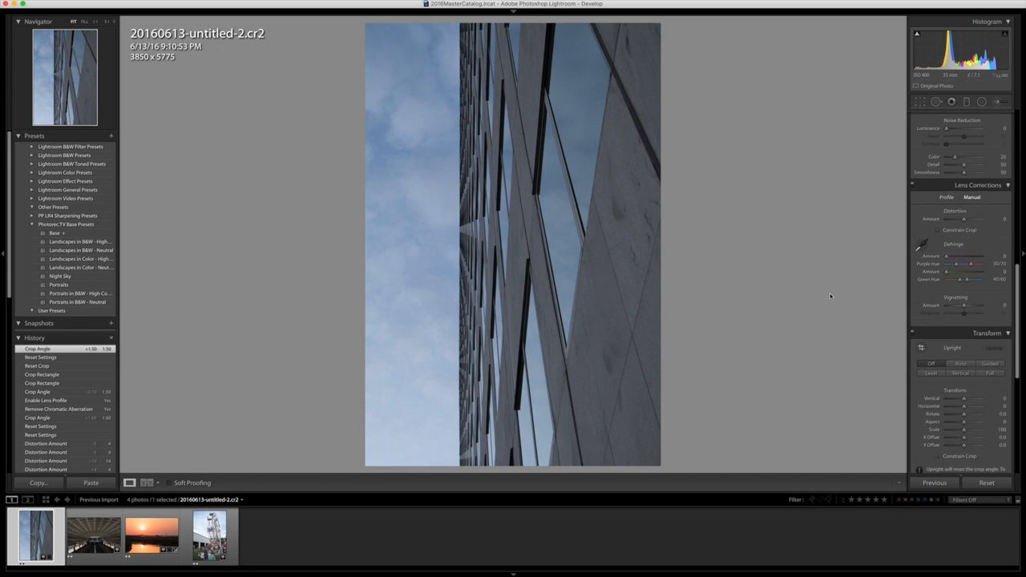
{"action": "left_click", "coordinate": [947, 197]}
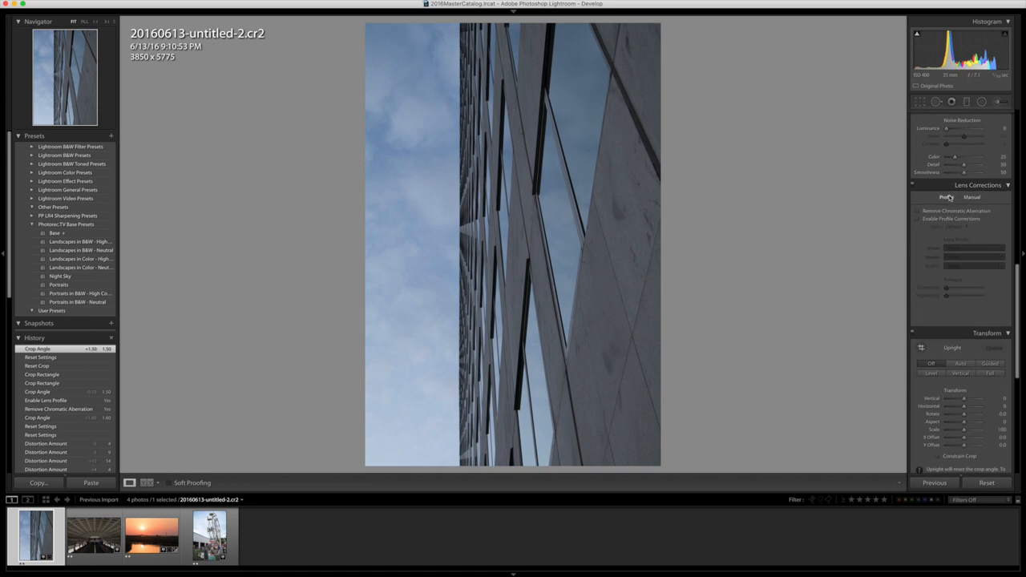
Set the facade's manual Distortion amount to +10, then load the subway station photo
{"action": "left_click", "coordinate": [918, 219]}
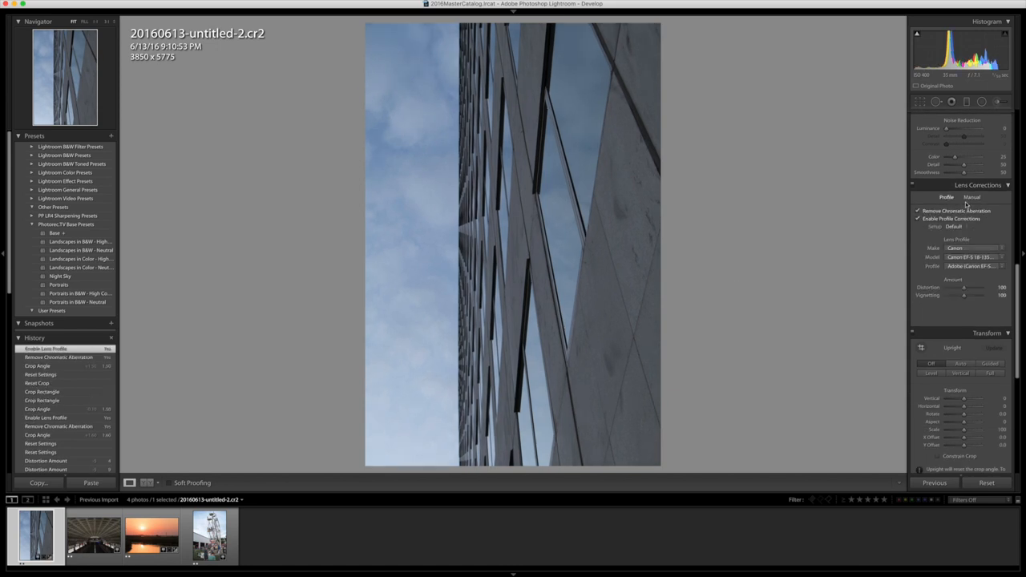
{"action": "left_click", "coordinate": [971, 197]}
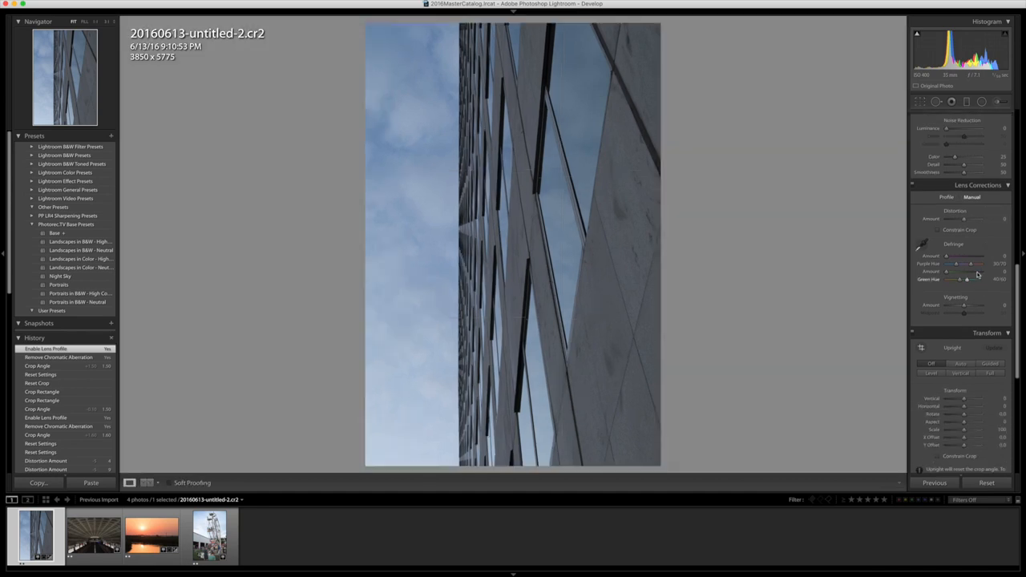
{"action": "left_click_drag", "start_coordinate": [966, 219], "coordinate": [974, 219]}
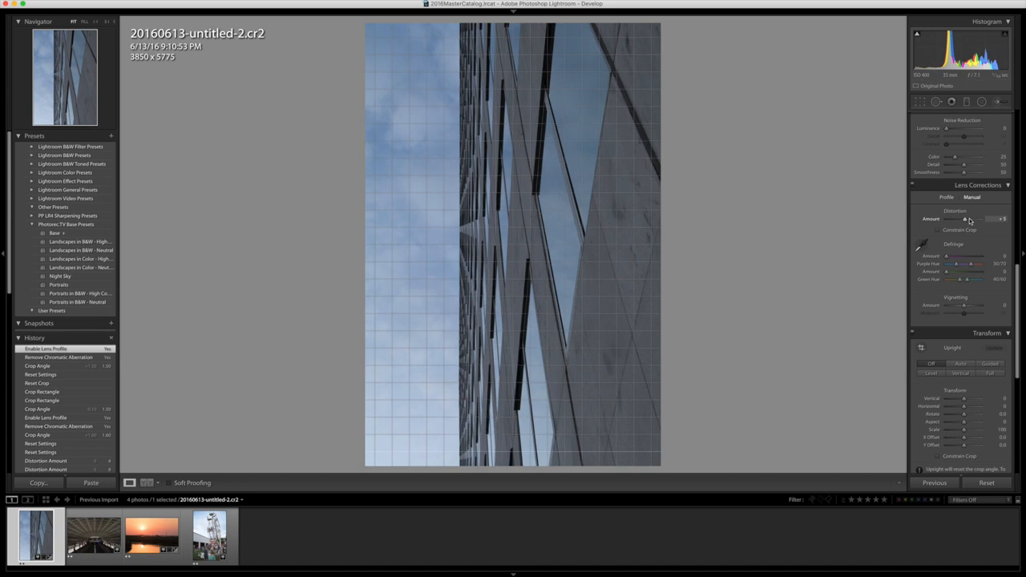
{"action": "left_click_drag", "start_coordinate": [962, 219], "coordinate": [970, 219]}
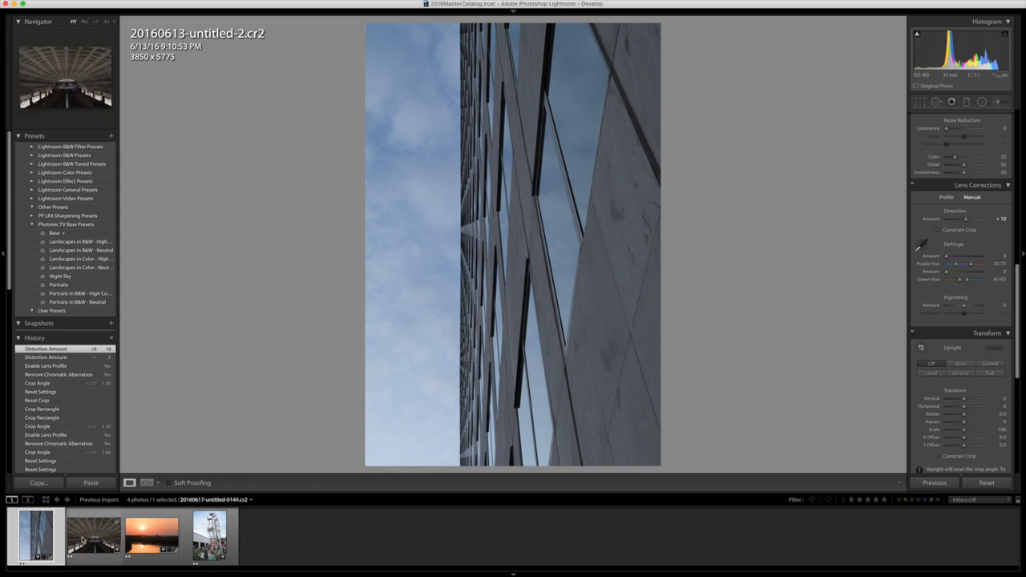
{"action": "left_click", "coordinate": [93, 536]}
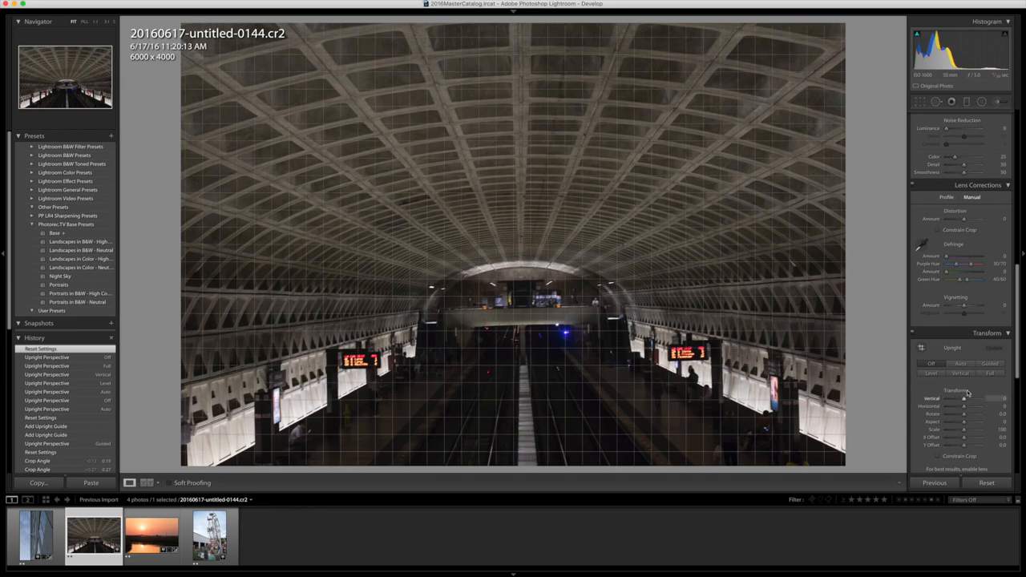
Switch the subway photo's Upright mode to Guided for hand-placed perspective guides
{"action": "left_click", "coordinate": [932, 373]}
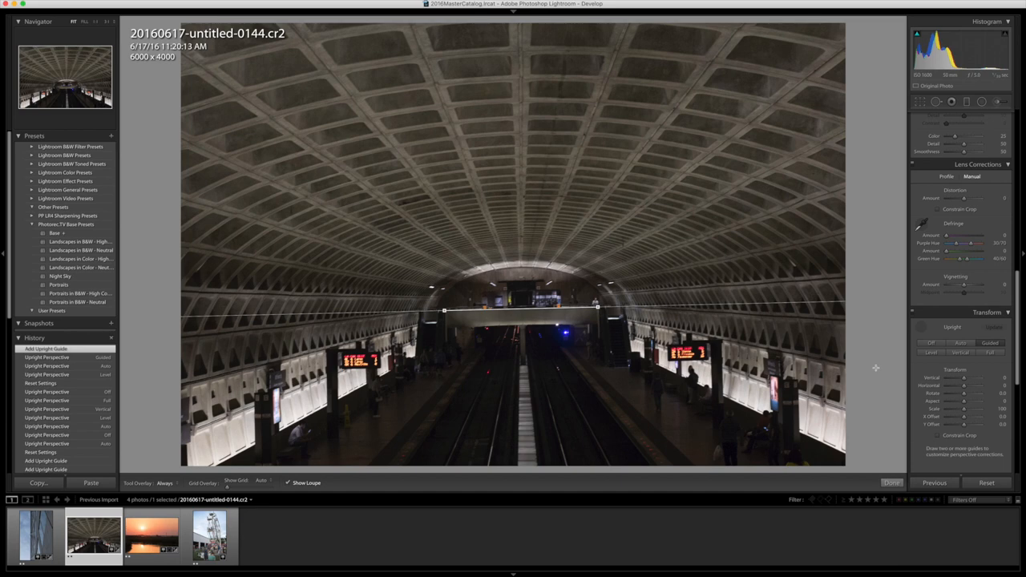
{"action": "mouse_move", "coordinate": [563, 66]}
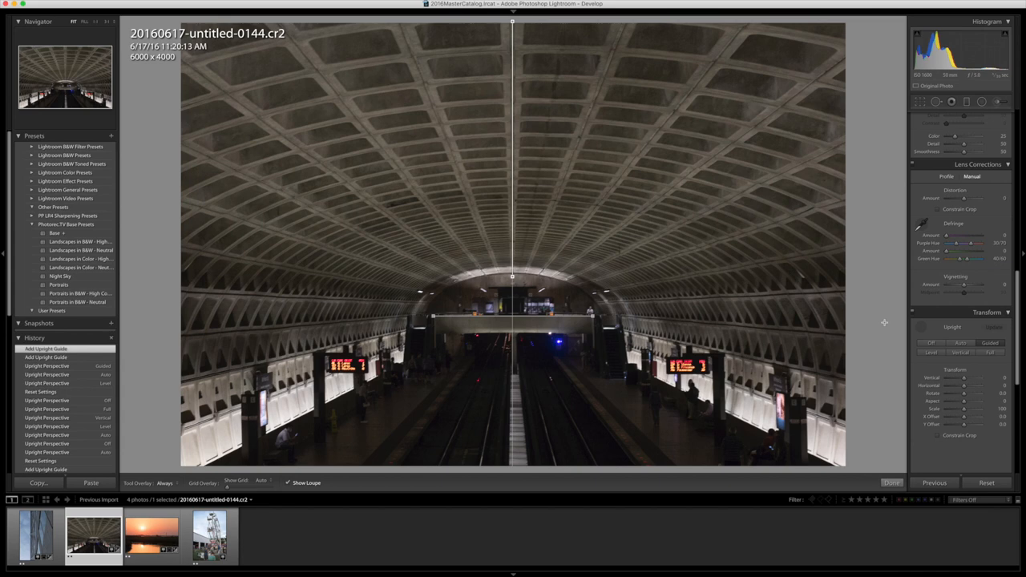
{"action": "mouse_move", "coordinate": [866, 254]}
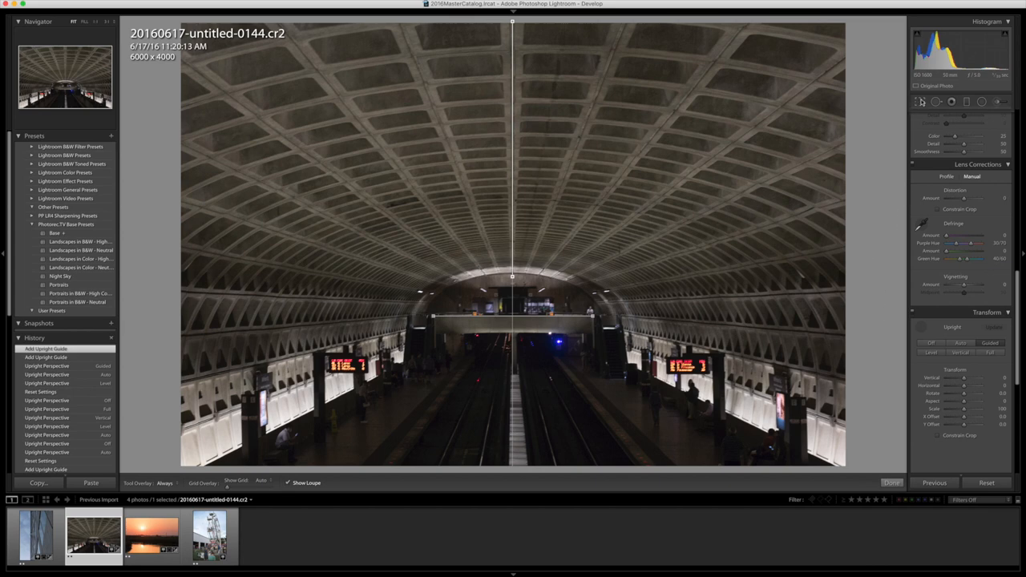
Finish the subway's two-guide correction, cropped to 5990 x 3993, and load the ferris wheel
{"action": "left_click", "coordinate": [919, 102]}
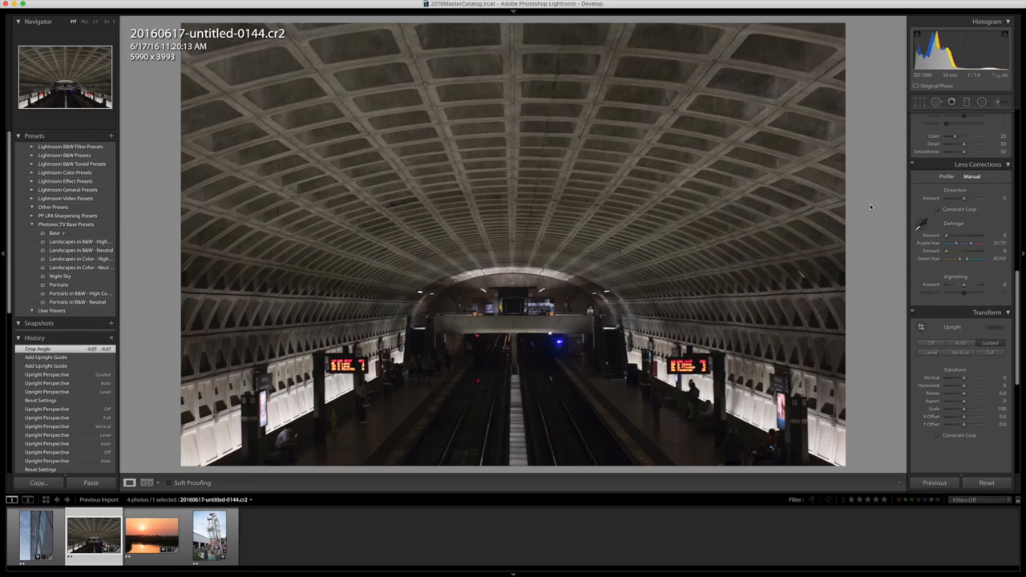
{"action": "mouse_move", "coordinate": [866, 265]}
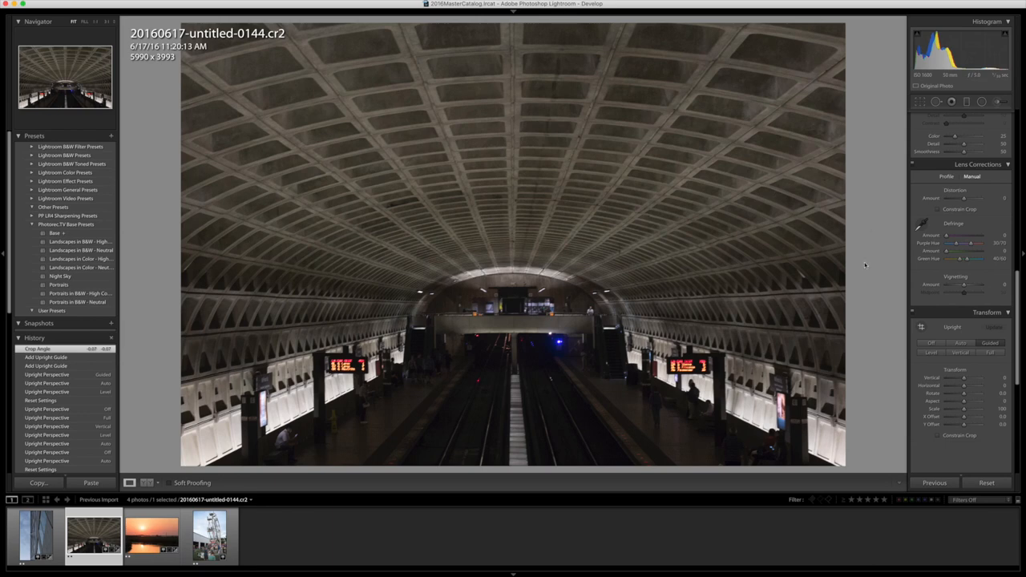
{"action": "left_click", "coordinate": [208, 536]}
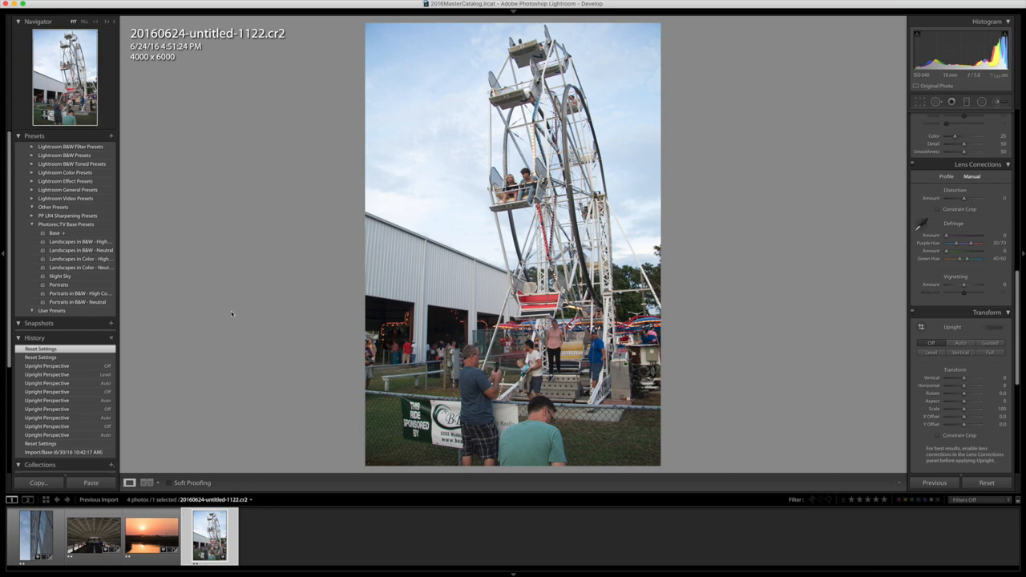
{"action": "mouse_move", "coordinate": [783, 289]}
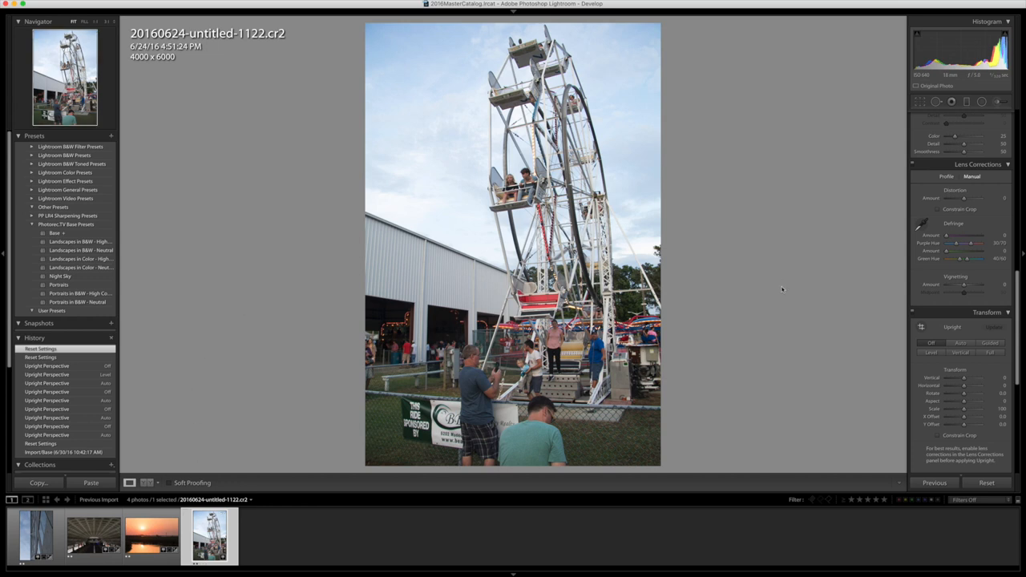
{"action": "mouse_move", "coordinate": [886, 362]}
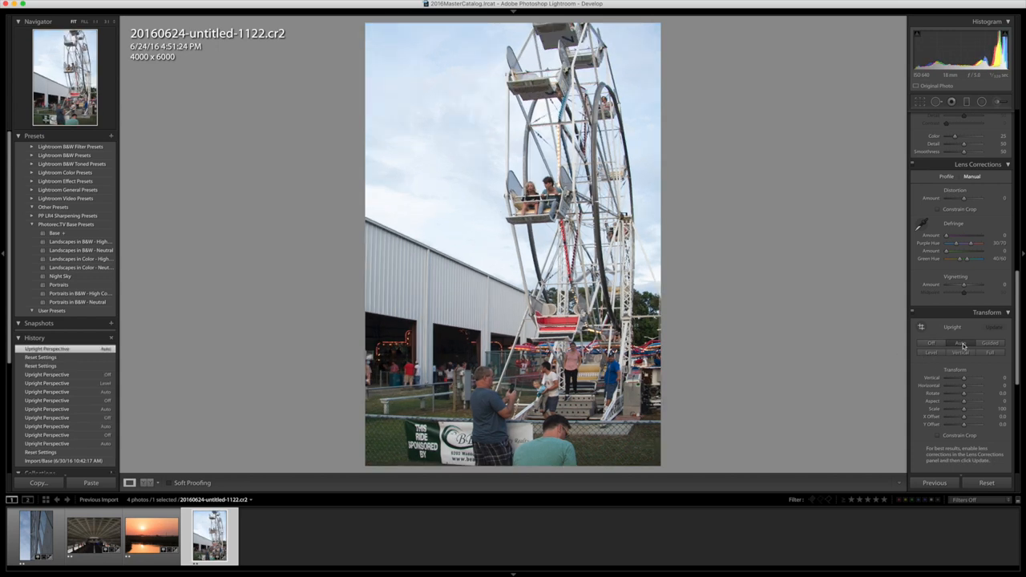
Apply Upright Auto to the ferris wheel photo to straighten its tilted verticals
{"action": "left_click", "coordinate": [959, 343]}
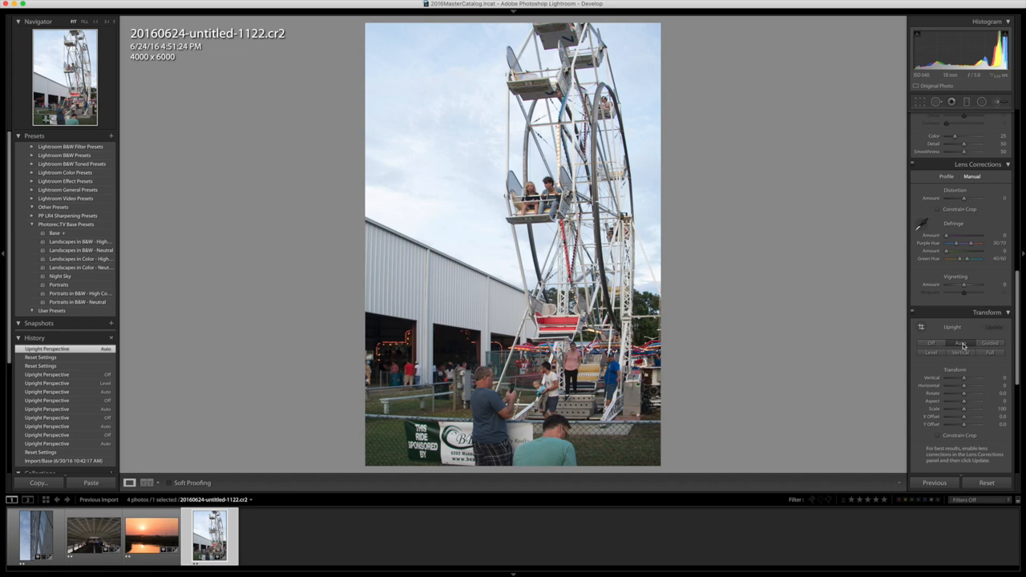
{"action": "mouse_move", "coordinate": [623, 45]}
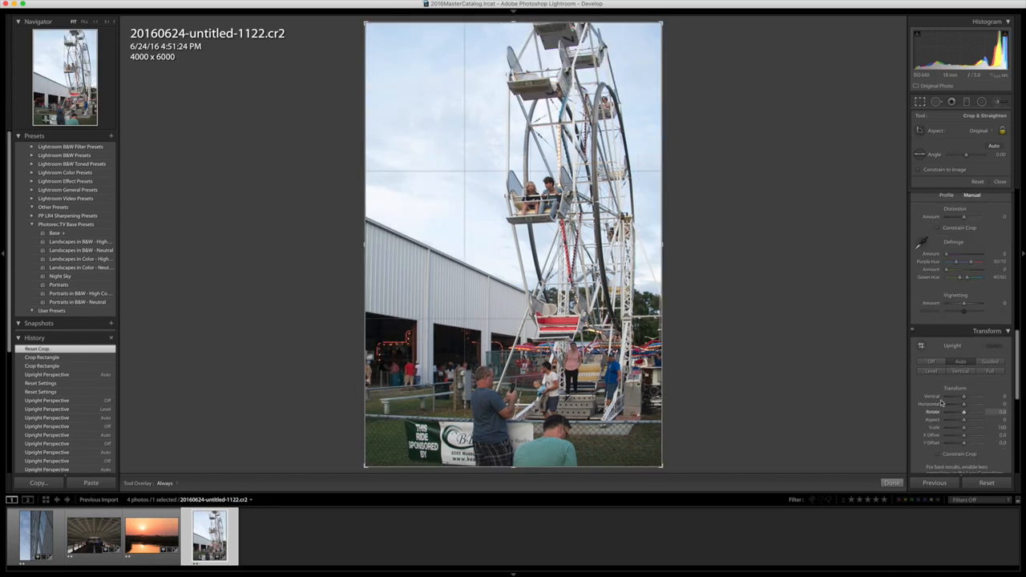
Switch the ferris wheel's Upright mode from Auto to Level
{"action": "left_click", "coordinate": [931, 370]}
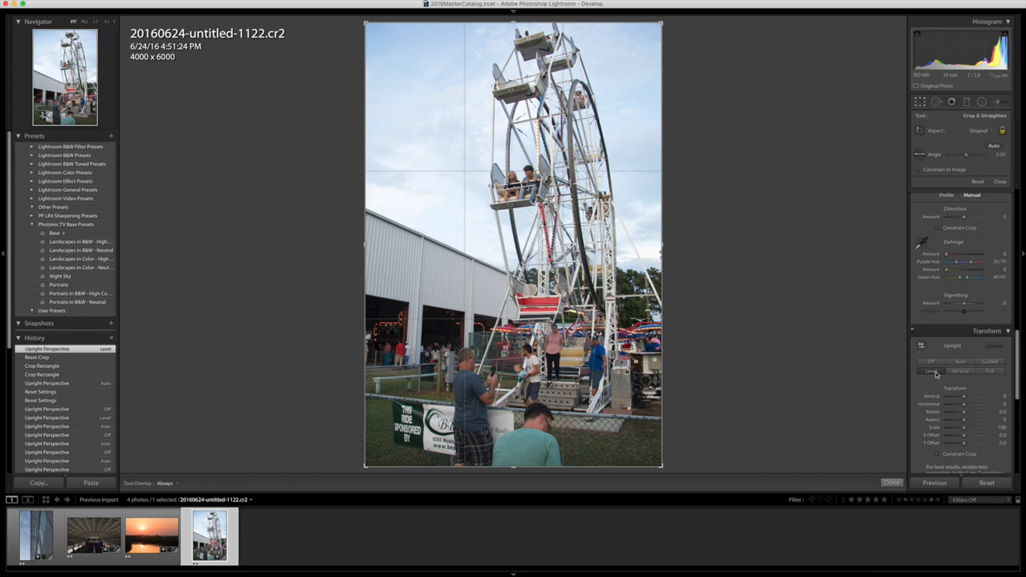
{"action": "mouse_move", "coordinate": [931, 370]}
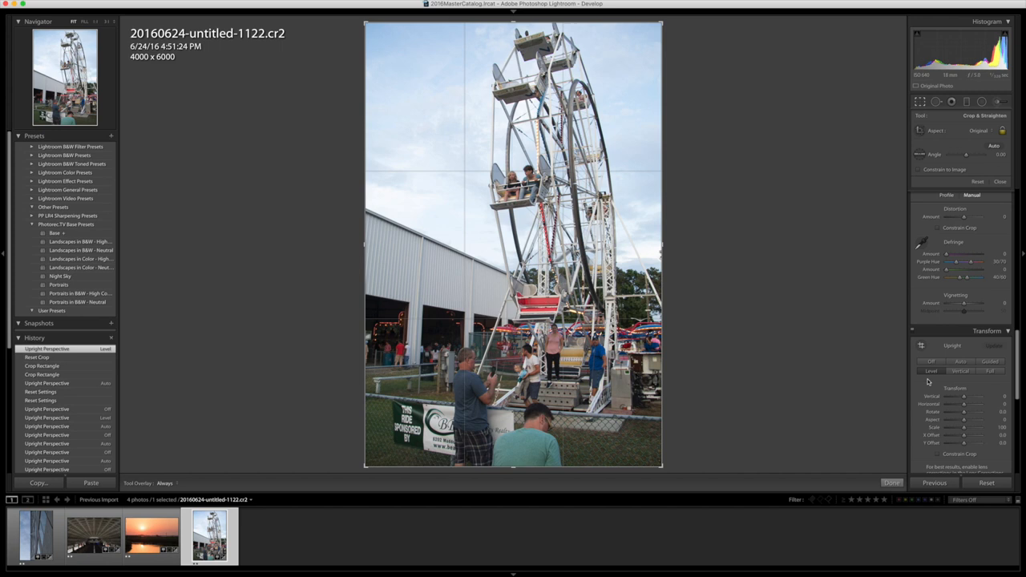
{"action": "mouse_move", "coordinate": [928, 373]}
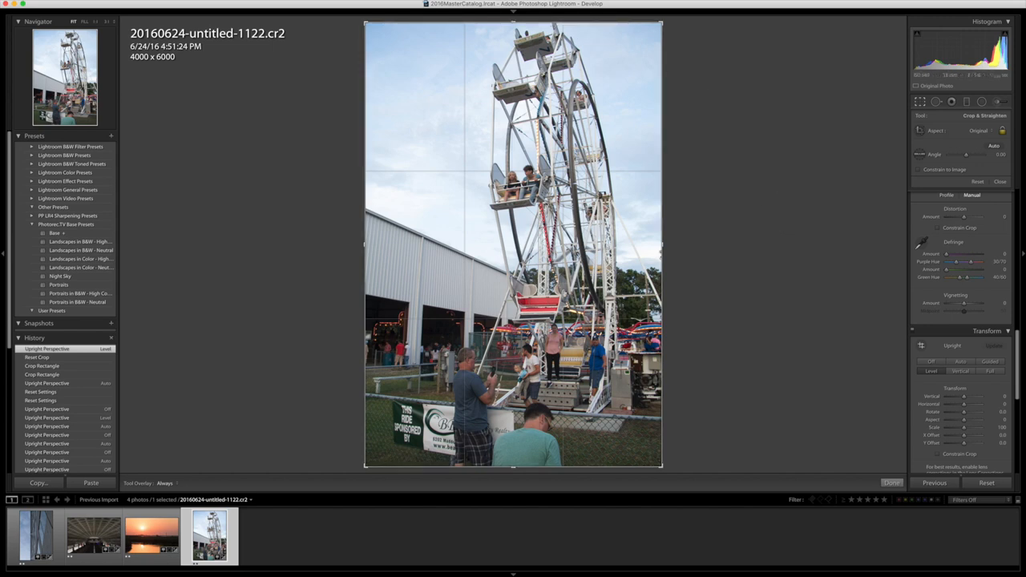
{"action": "mouse_move", "coordinate": [939, 369]}
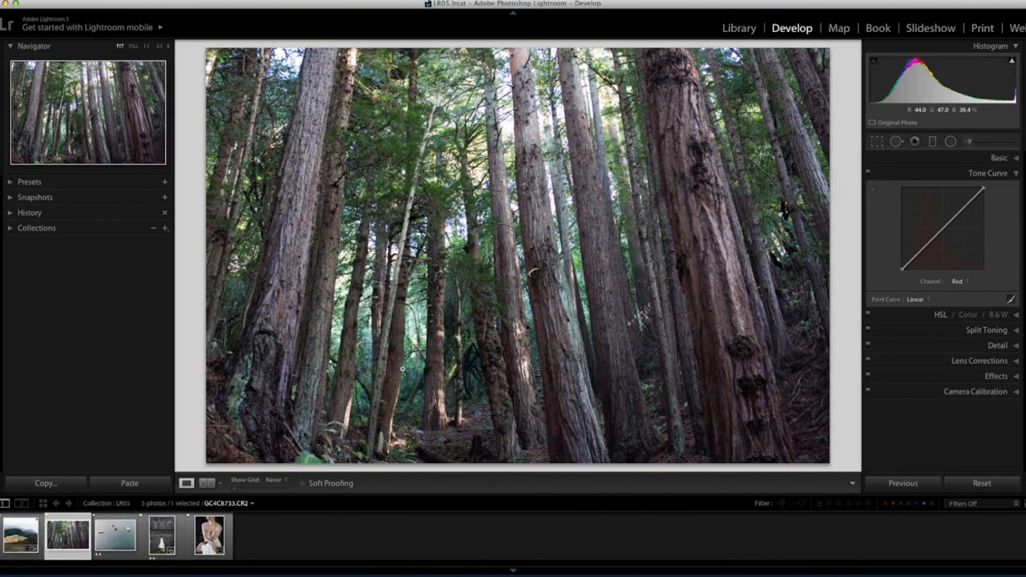
Select the seated portrait in a white dress from the LR05 catalog's filmstrip
{"action": "left_click", "coordinate": [255, 535]}
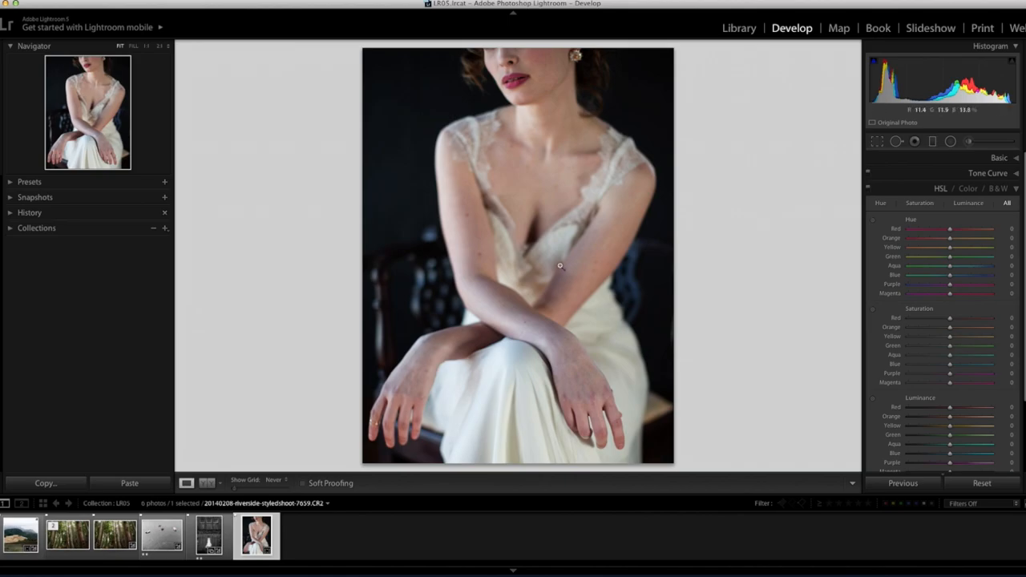